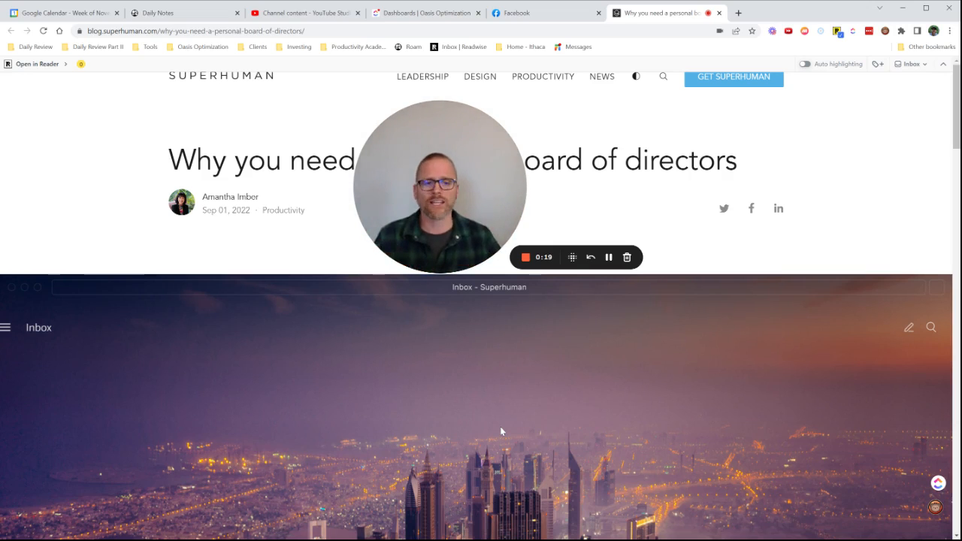
mouse_move(490, 391)
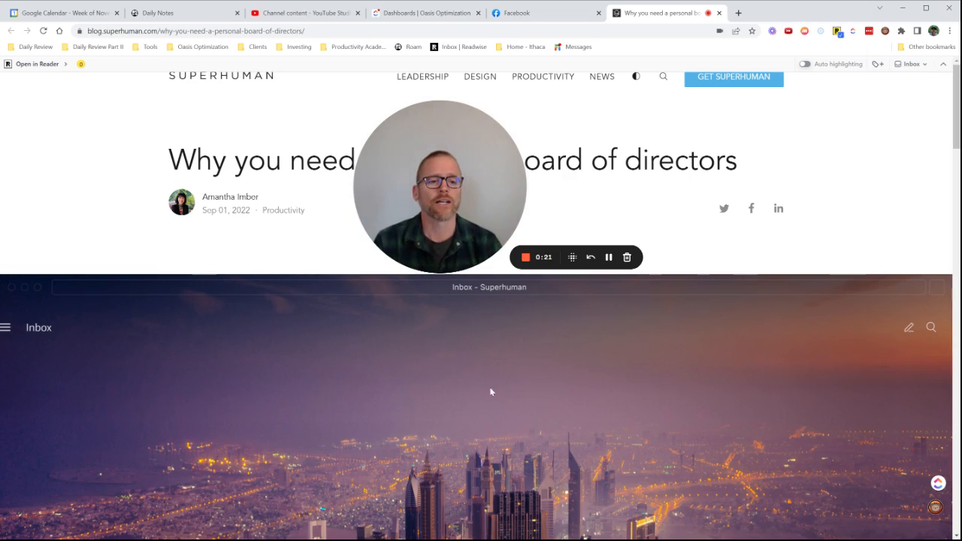
mouse_move(486, 385)
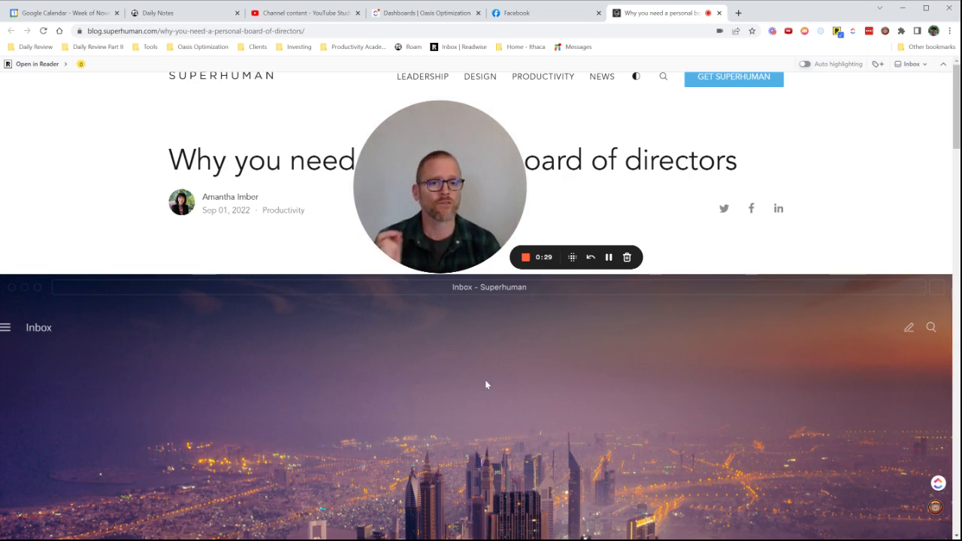
mouse_move(484, 396)
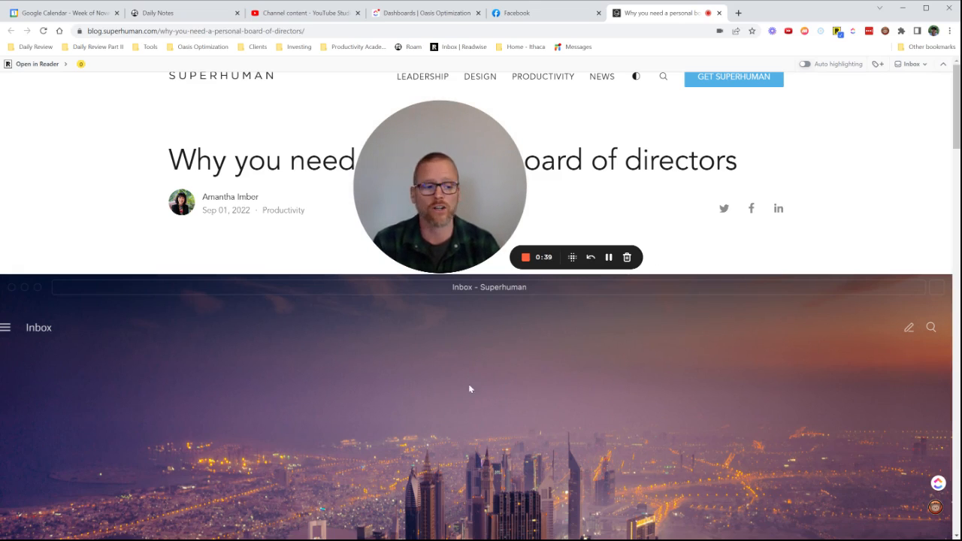
Step: Skim the personal board of directors article and request a Bearly AI Executive Summary
drag(440, 186, 124, 408)
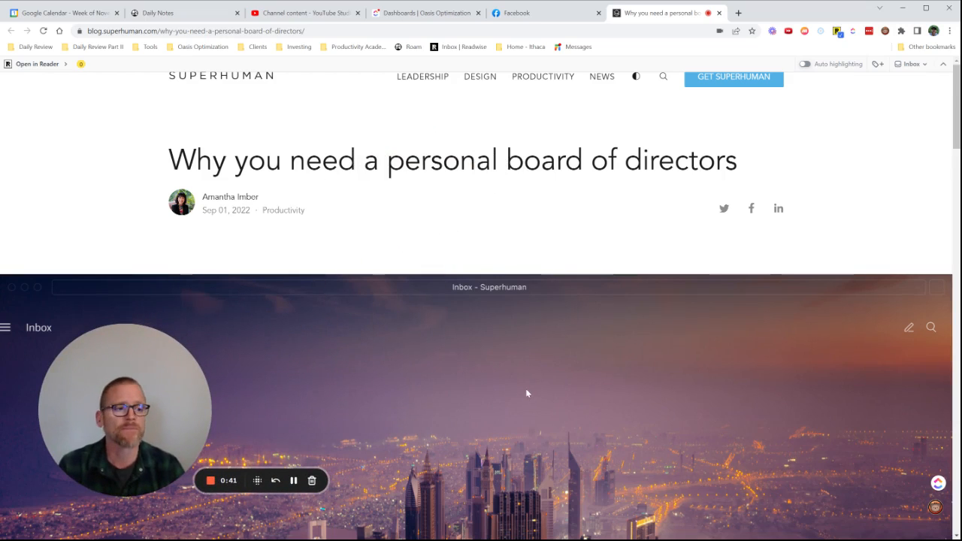
mouse_move(560, 351)
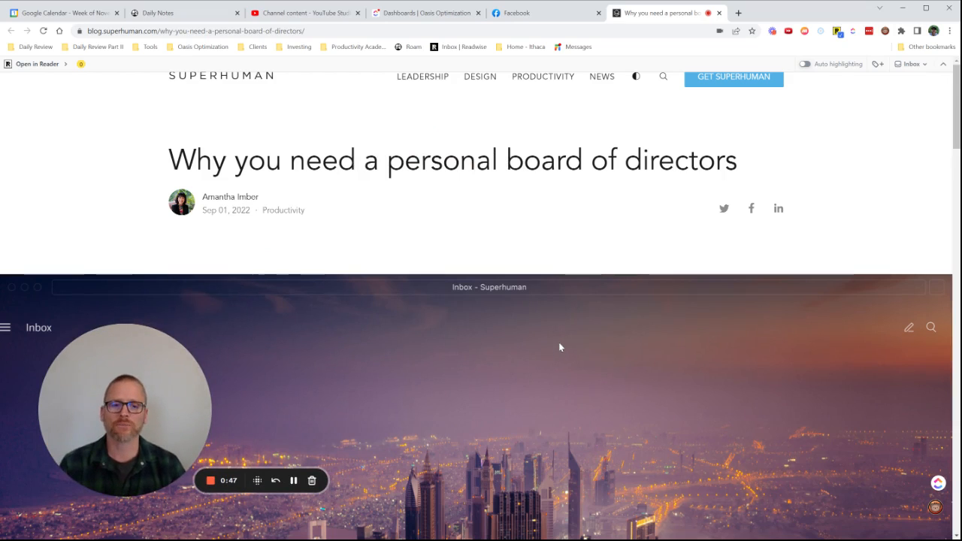
scroll(down, 3)
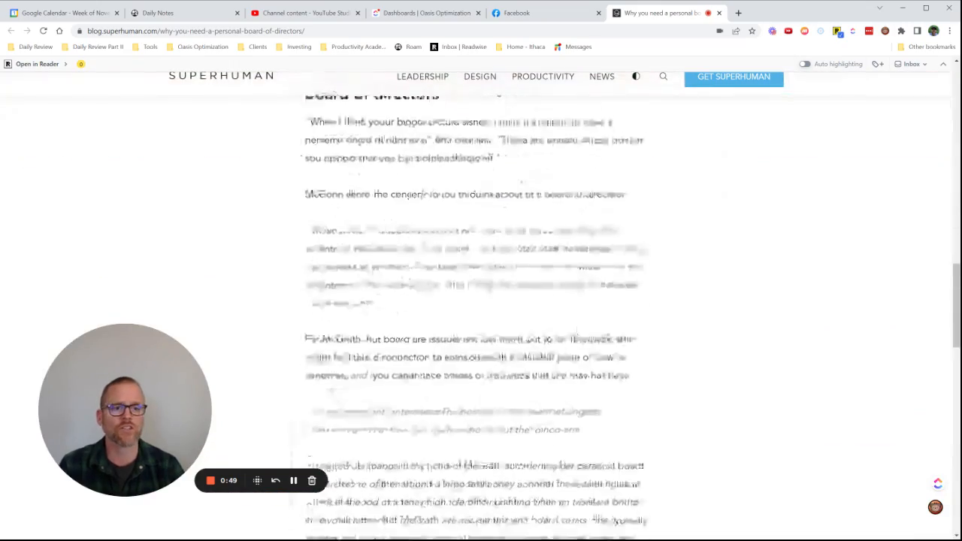
scroll(down, 3)
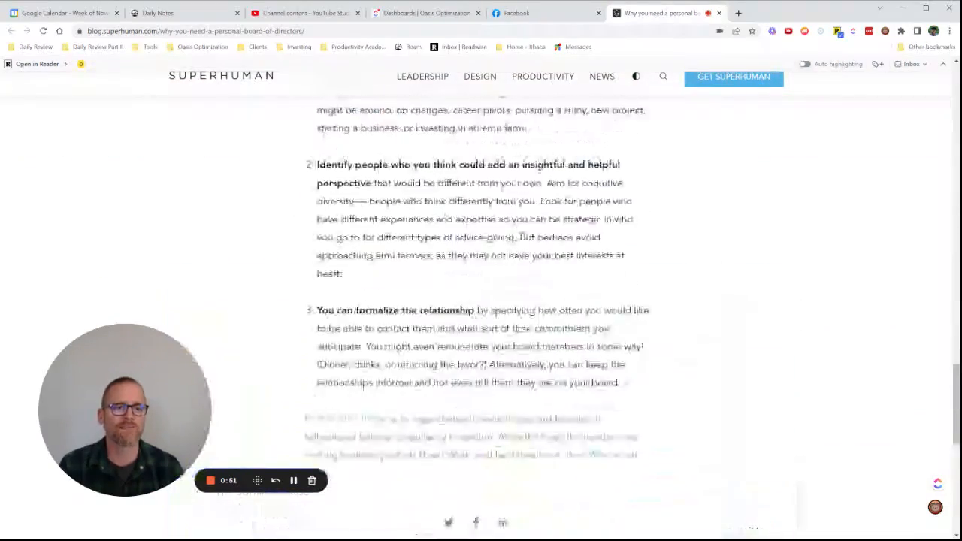
scroll(up, 3)
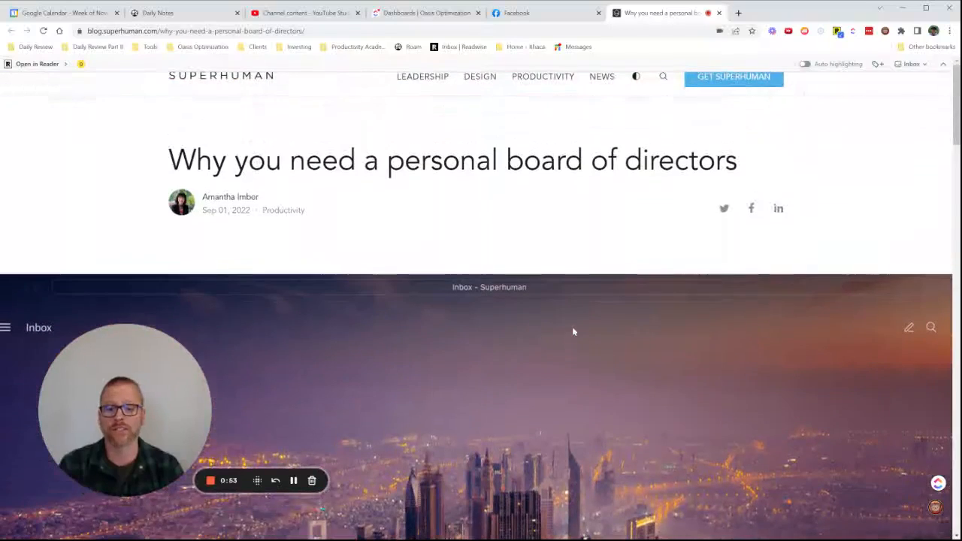
scroll(down, 3)
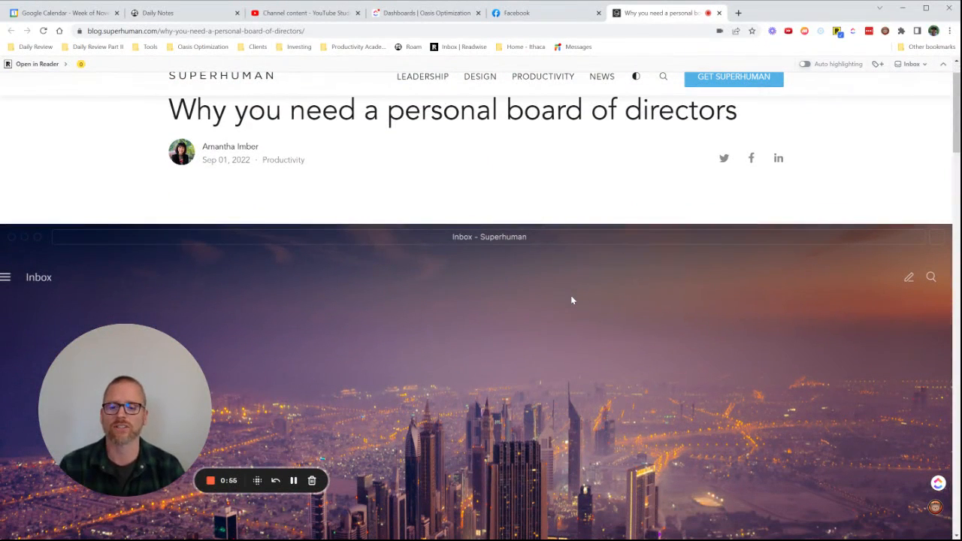
mouse_move(821, 390)
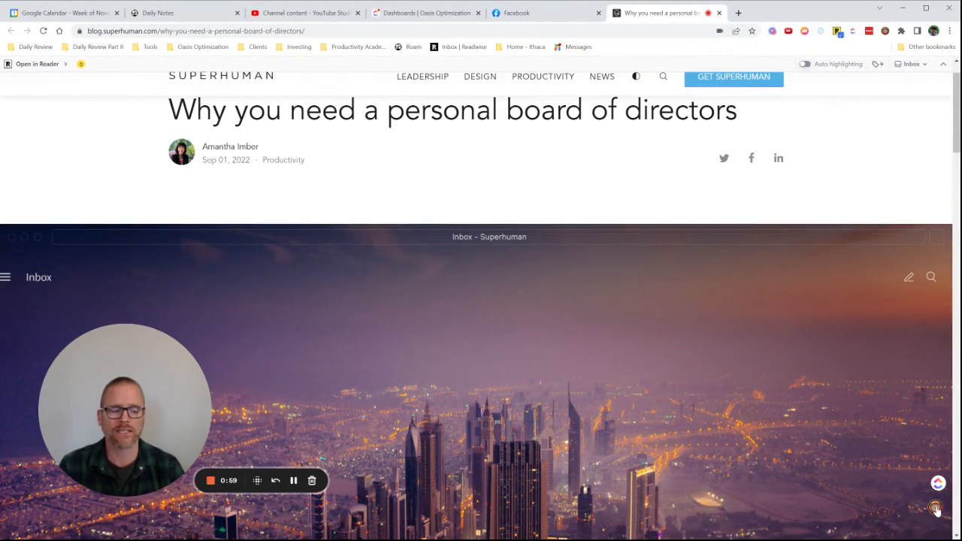
click(936, 507)
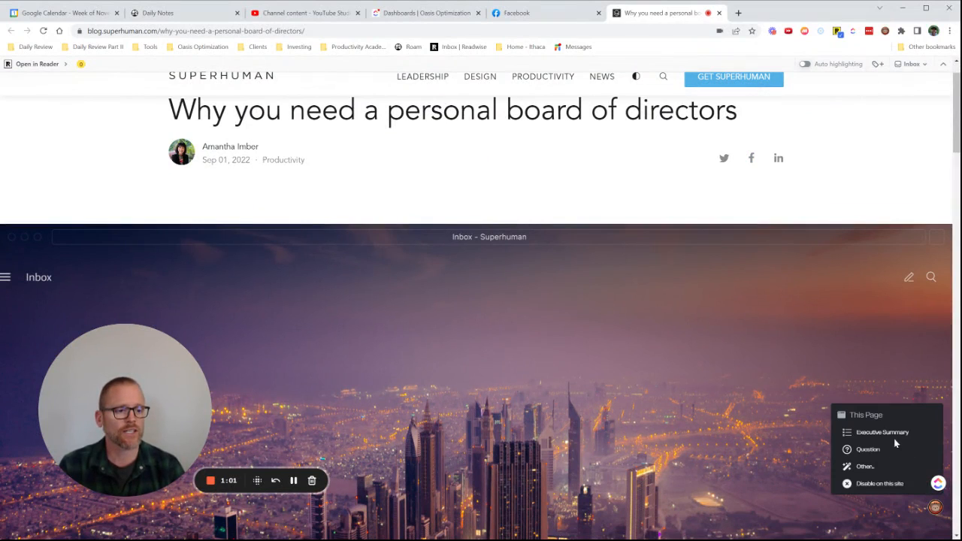
mouse_move(882, 432)
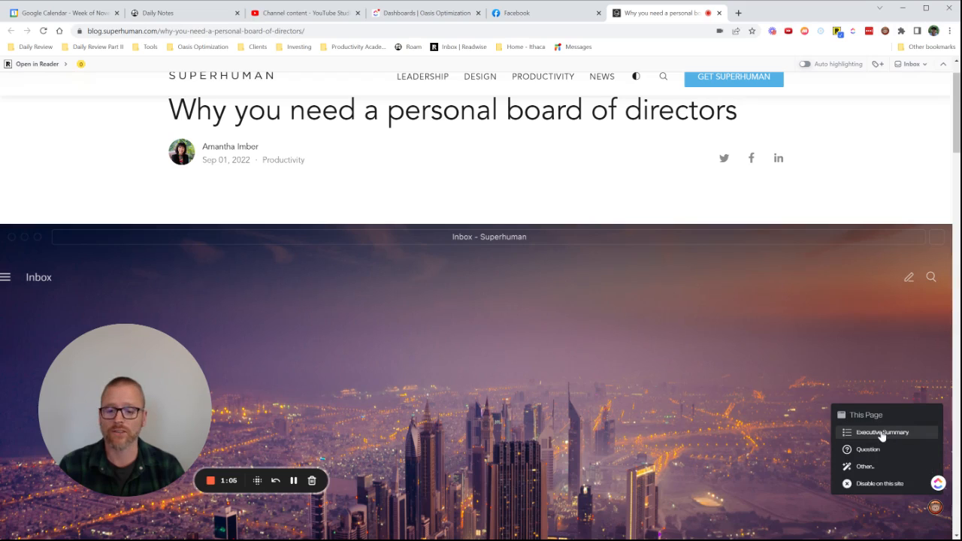
click(882, 432)
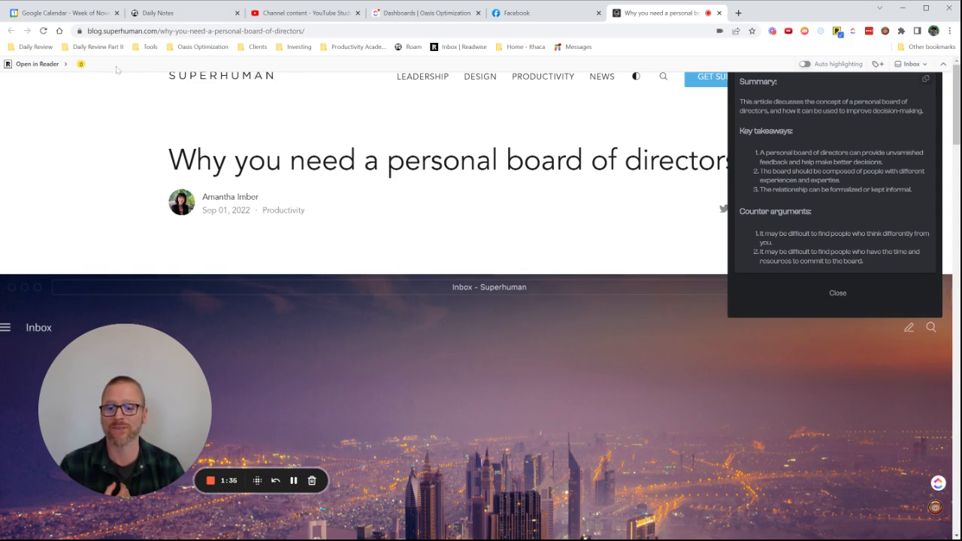
mouse_move(759, 194)
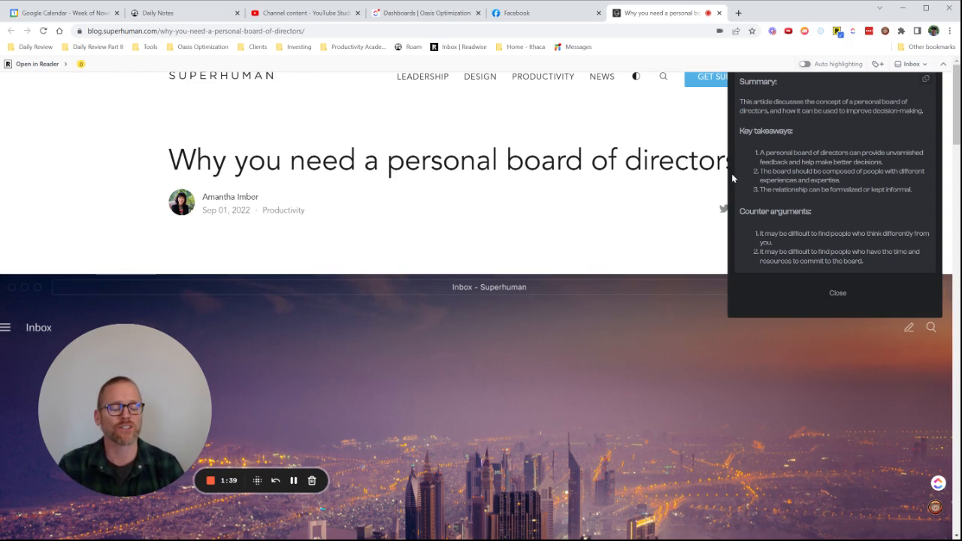
mouse_move(759, 177)
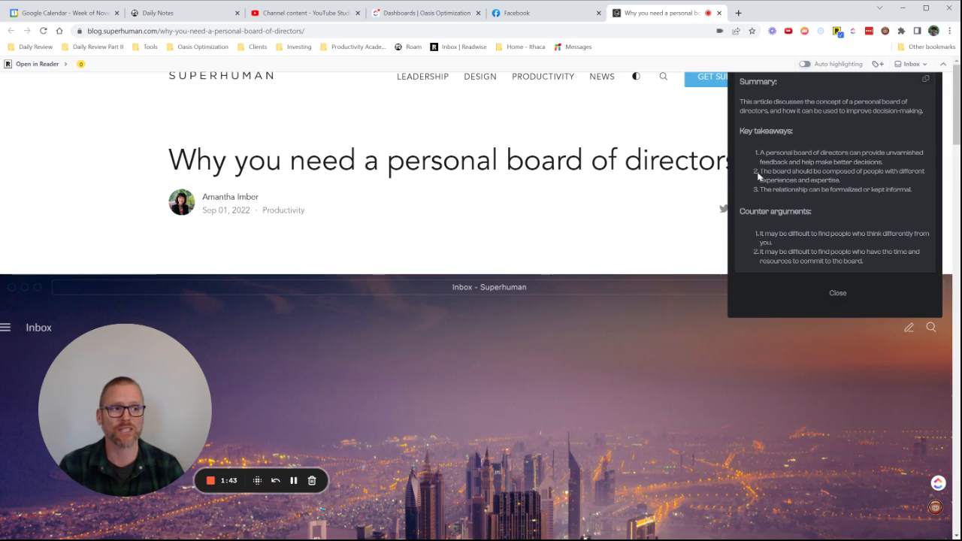
mouse_move(776, 160)
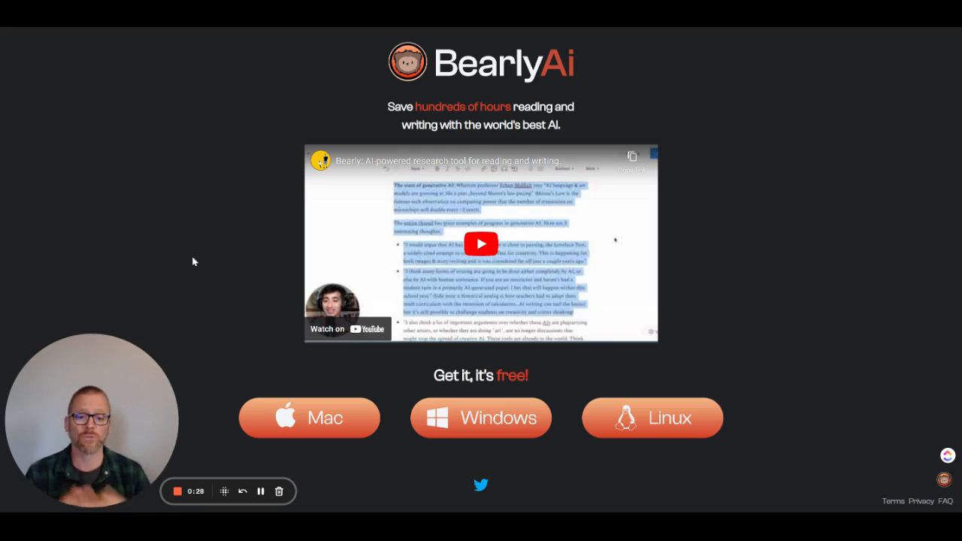
mouse_move(186, 364)
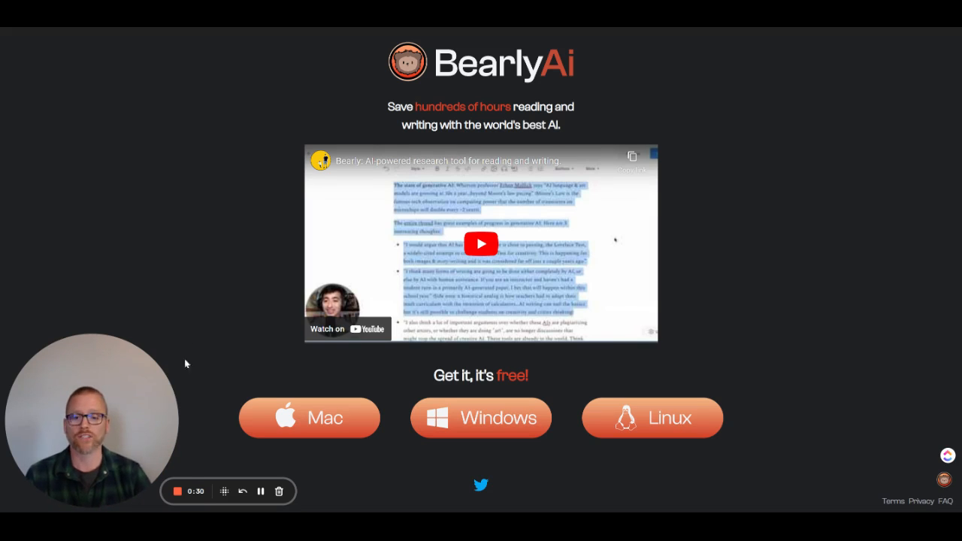